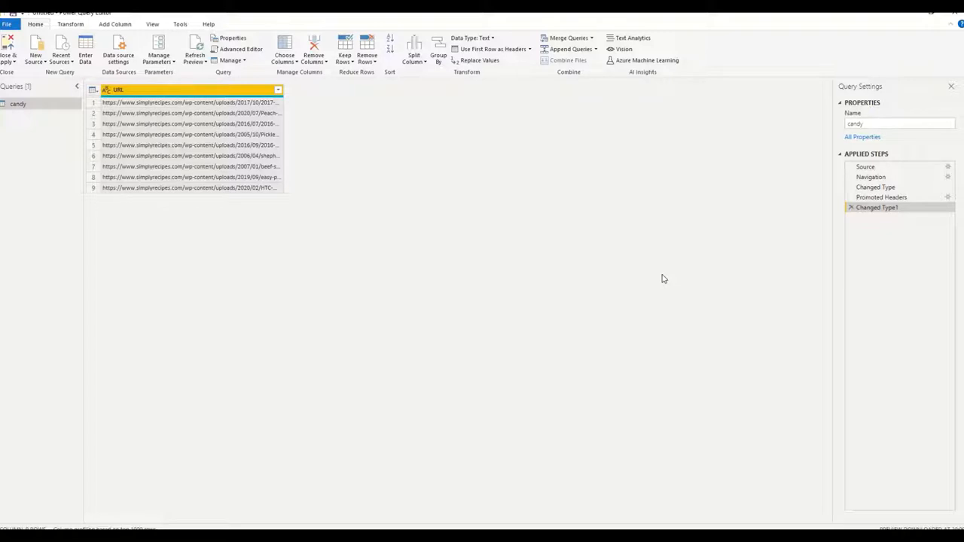
mouse_move(646, 265)
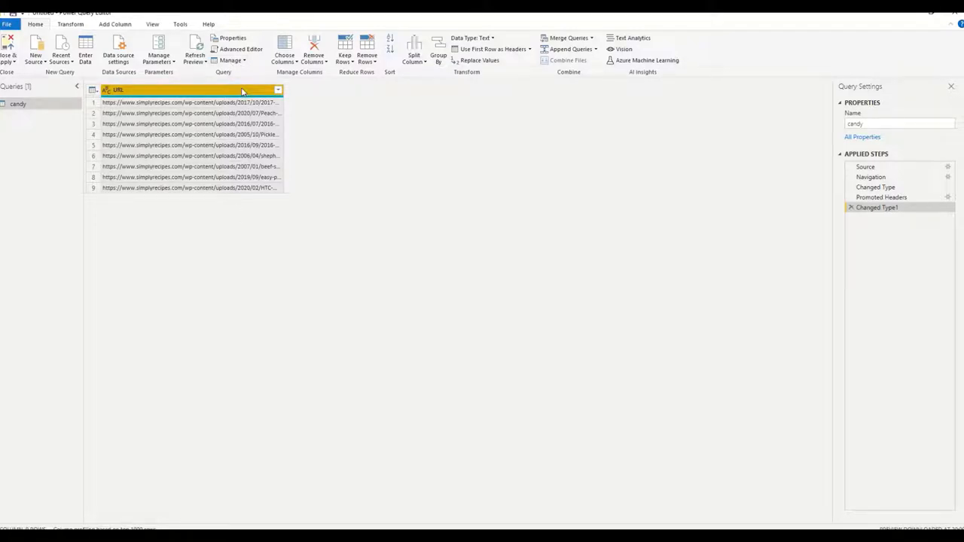
mouse_move(624, 49)
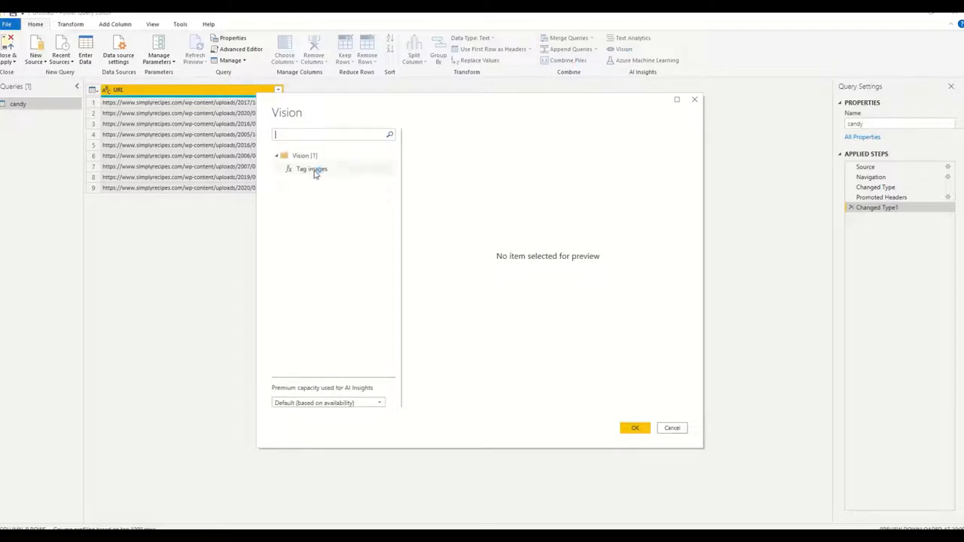
- Choose Tag images in the Vision dialog with the URL column as the image input
click(312, 168)
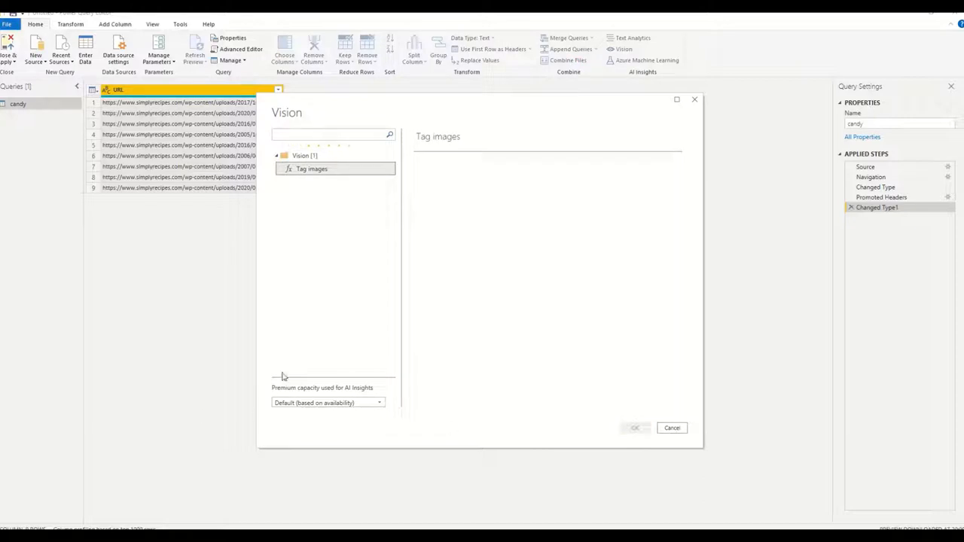
click(312, 169)
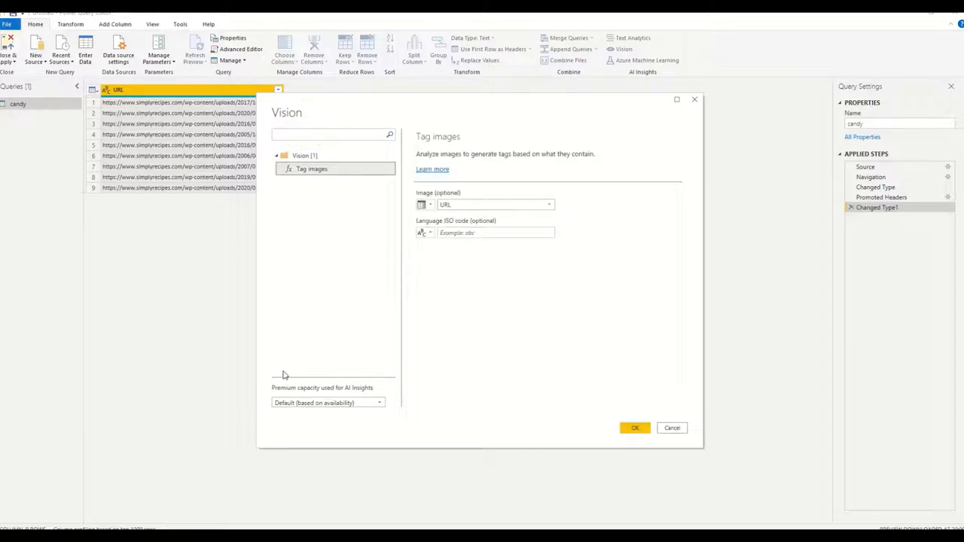
mouse_move(346, 289)
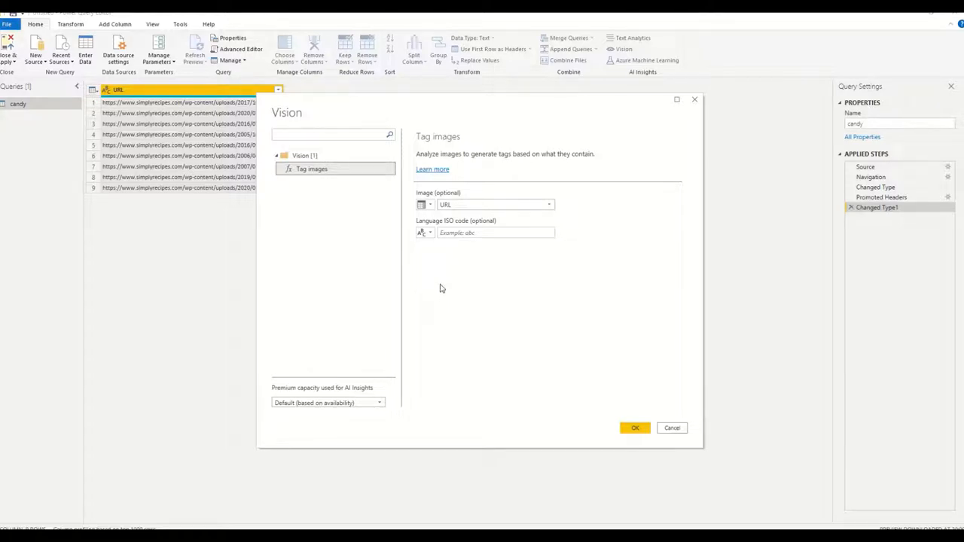
mouse_move(458, 443)
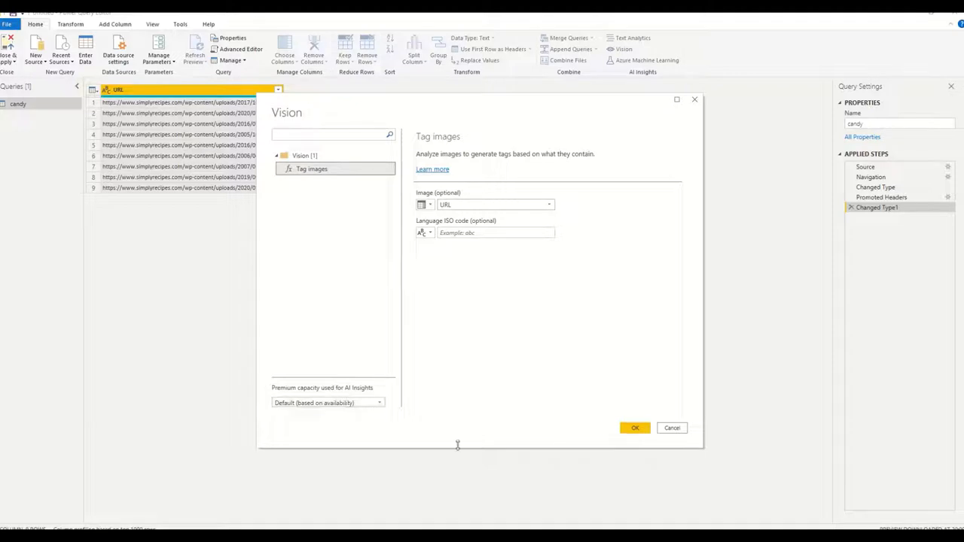
- Apply Tag images so the candy query gains tag, confidence and JSON columns per URL
click(635, 427)
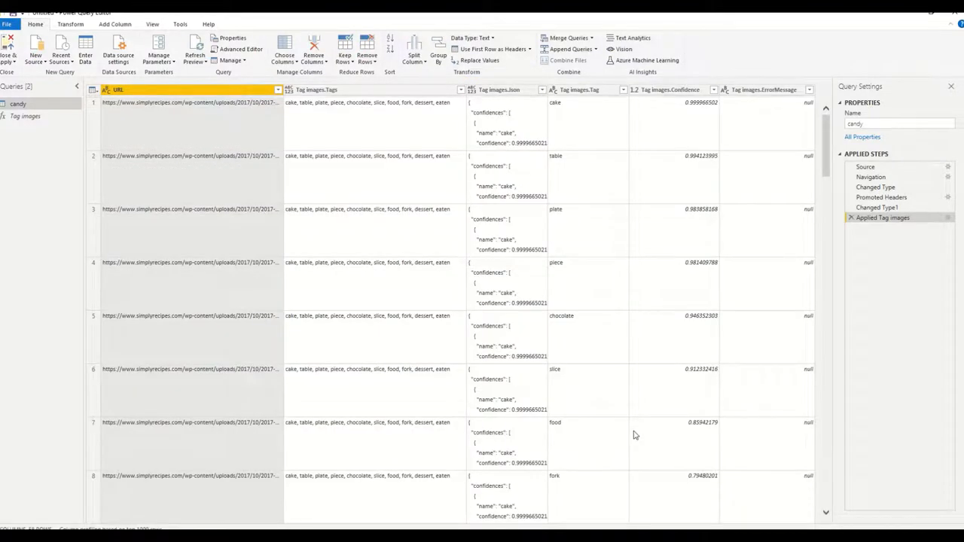
mouse_move(360, 241)
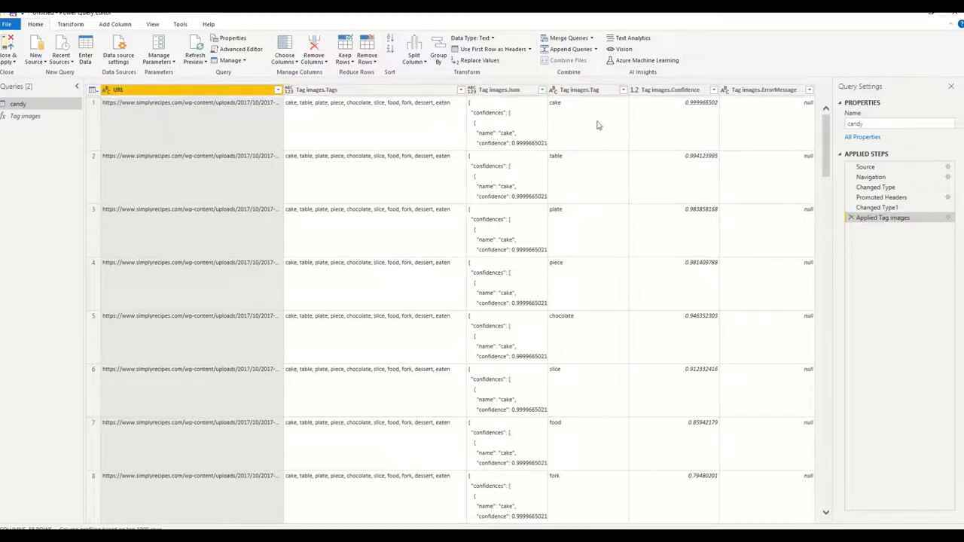
mouse_move(399, 432)
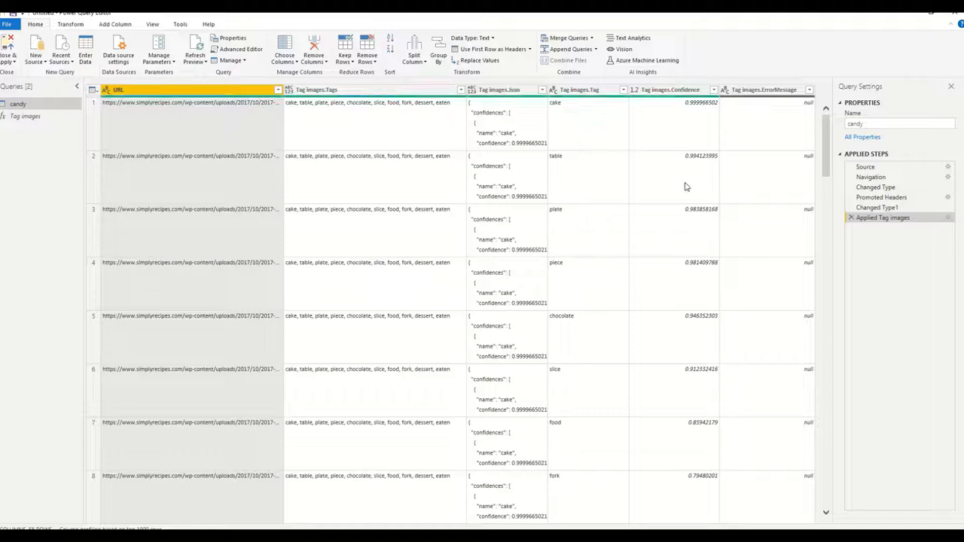
mouse_move(711, 362)
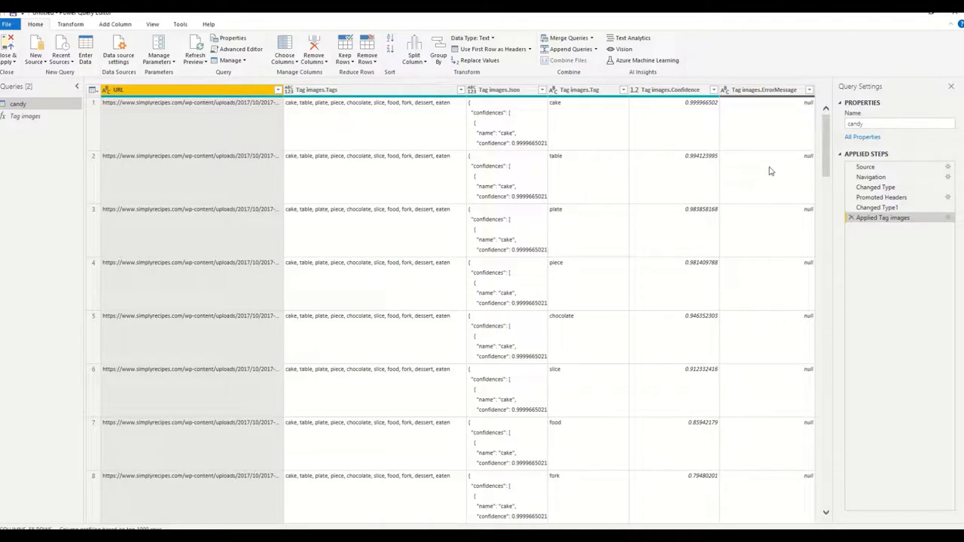
mouse_move(762, 124)
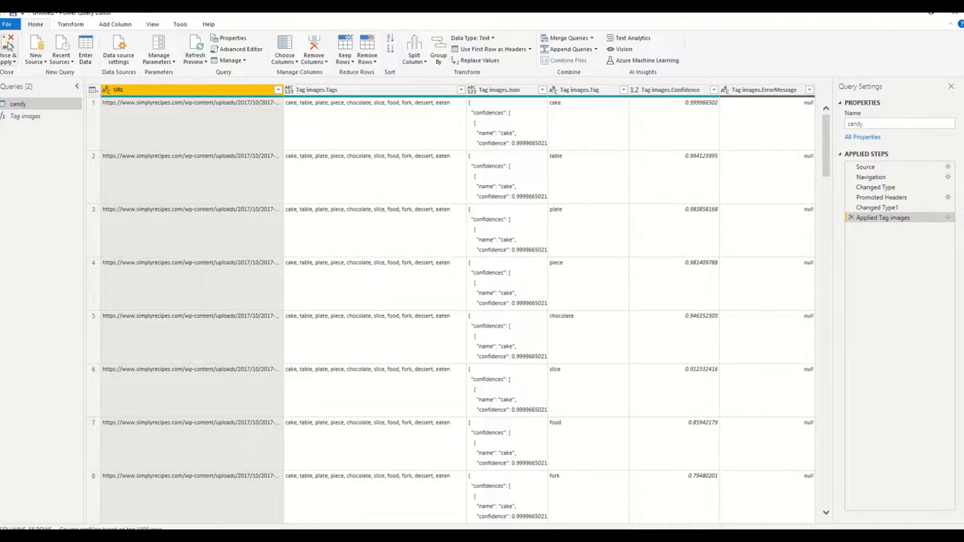
- Close & Apply the query, then add the URL field to a new table visual on the report
click(8, 45)
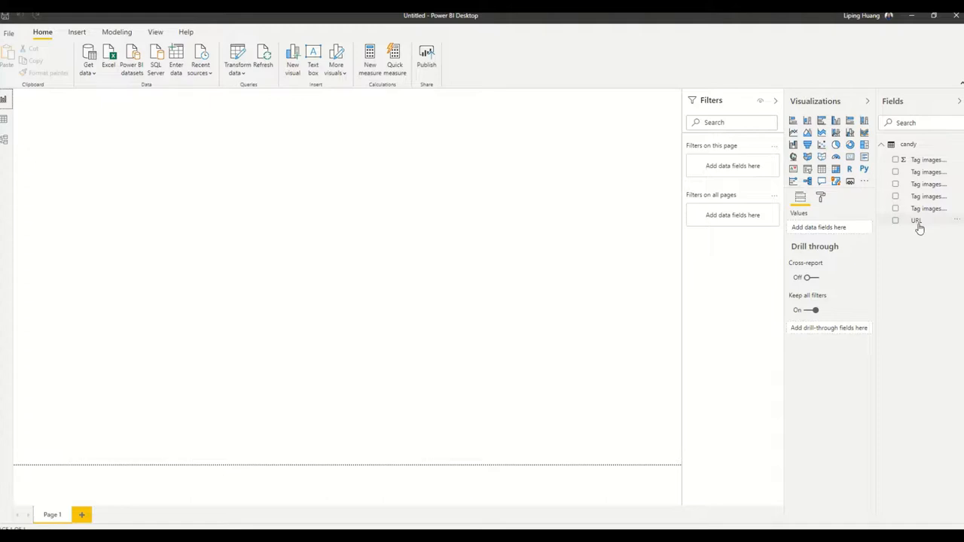
click(894, 220)
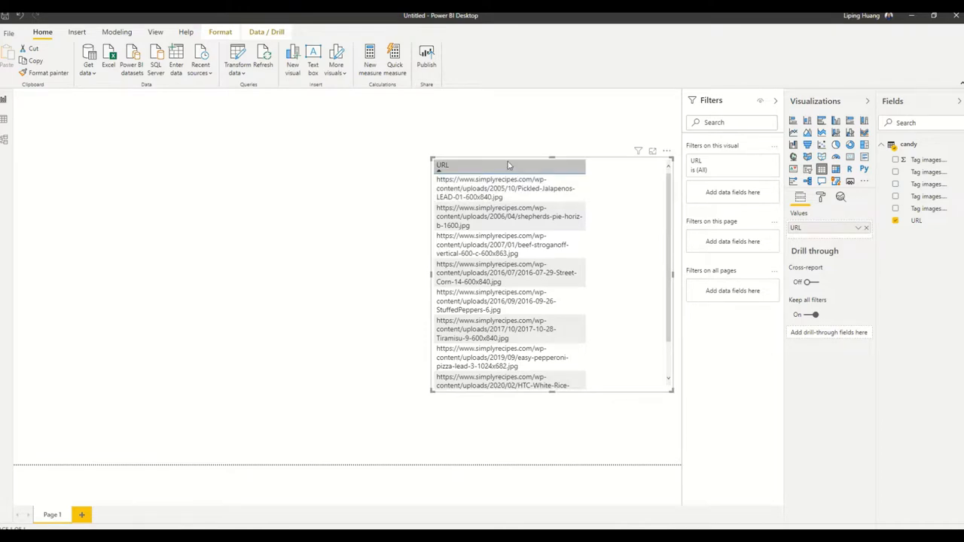
mouse_move(575, 141)
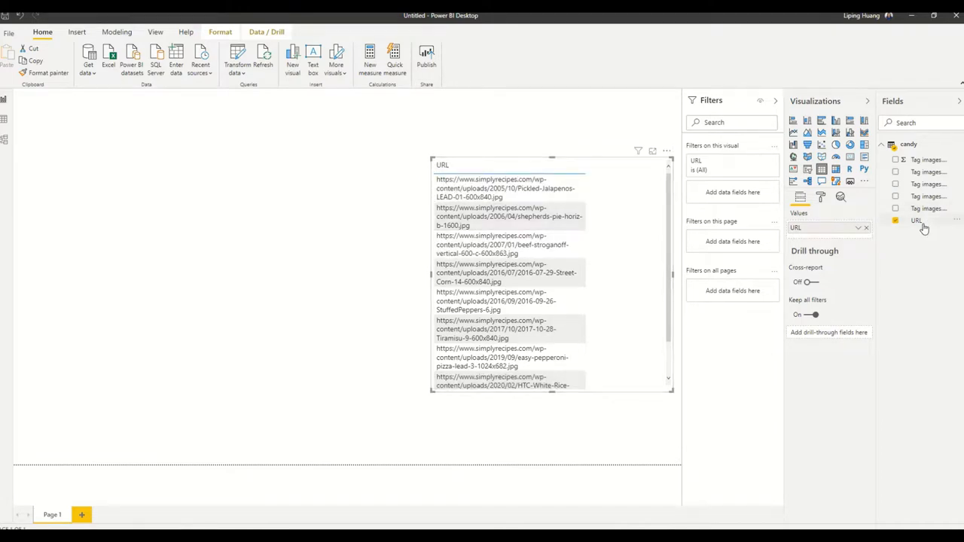
- Set the URL column's data category to Image URL so the table shows pictures
click(916, 220)
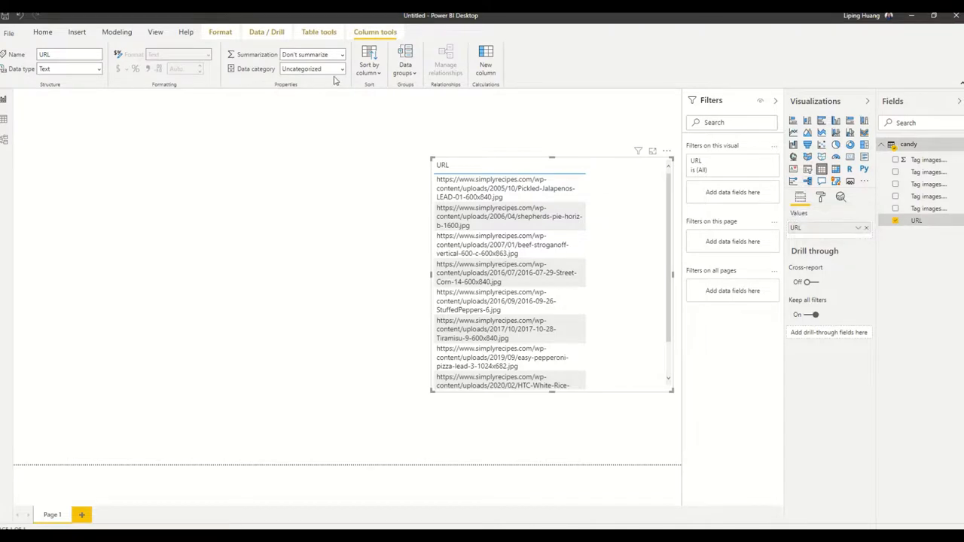
click(337, 70)
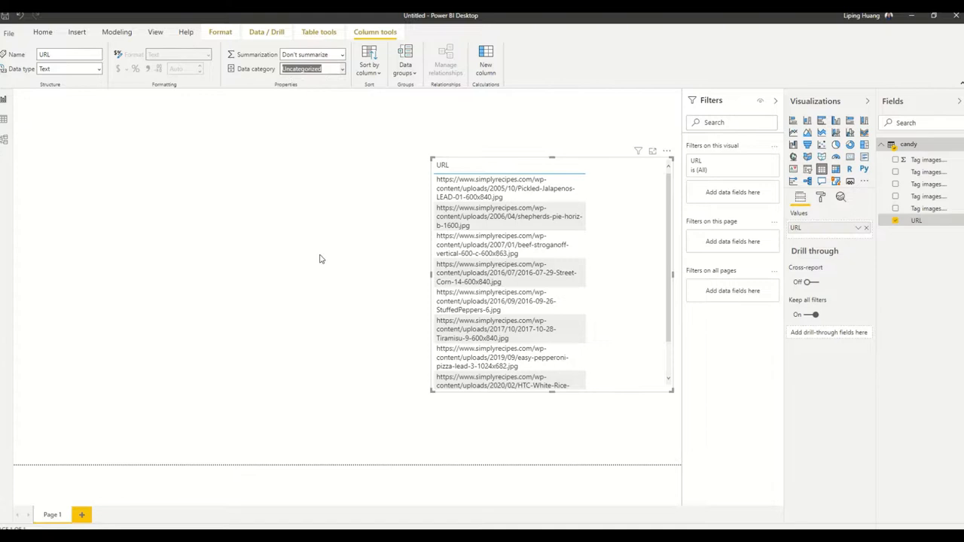
click(310, 69)
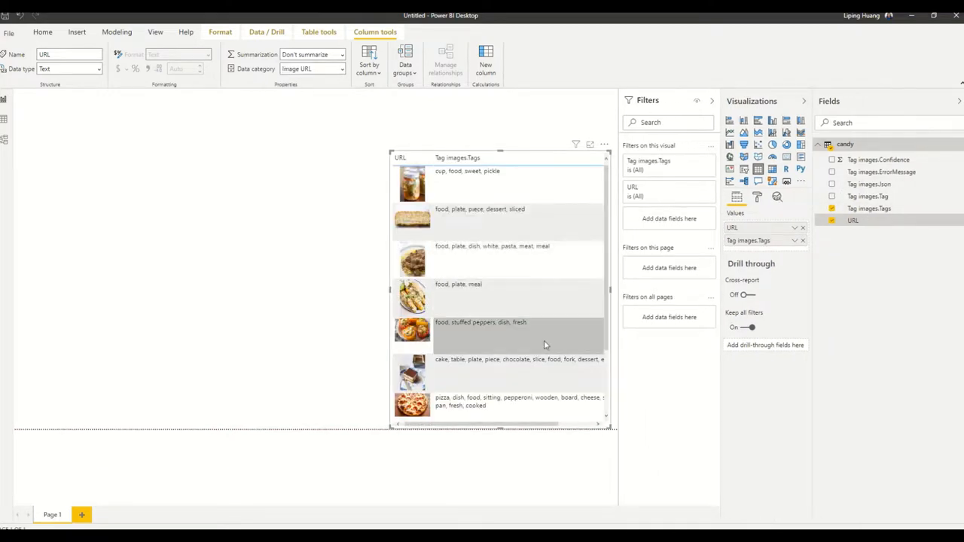
mouse_move(525, 277)
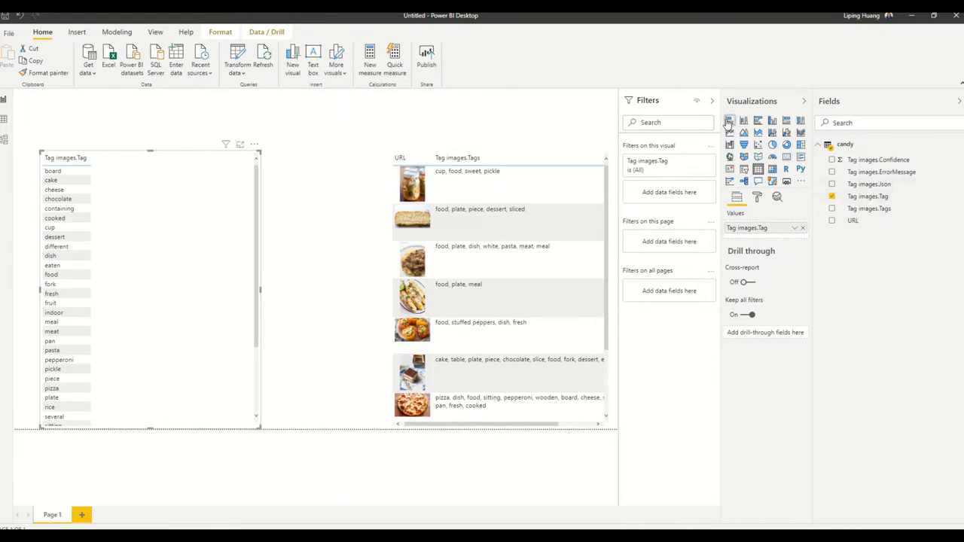
- Convert the tag list to a bar chart and select one bar to filter photos to the pizza tag
click(729, 120)
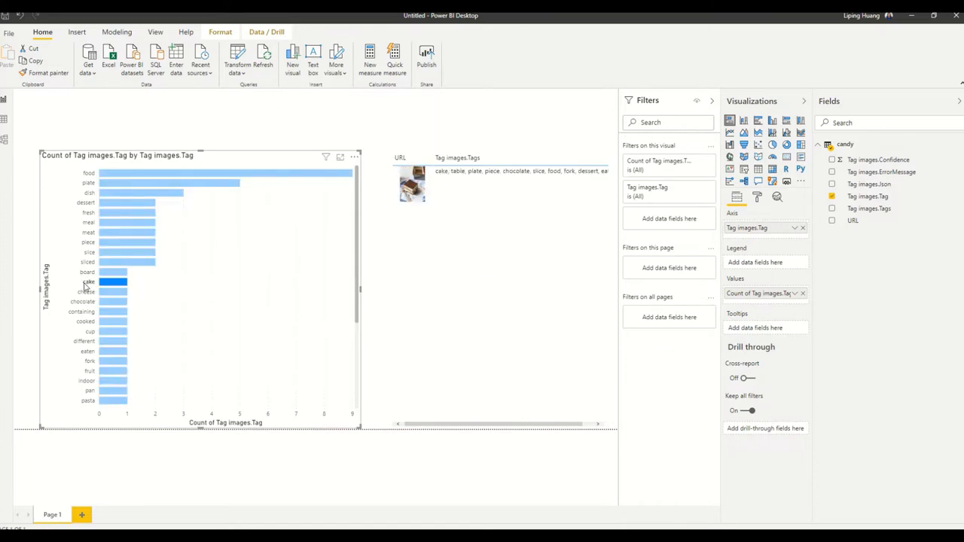
click(117, 292)
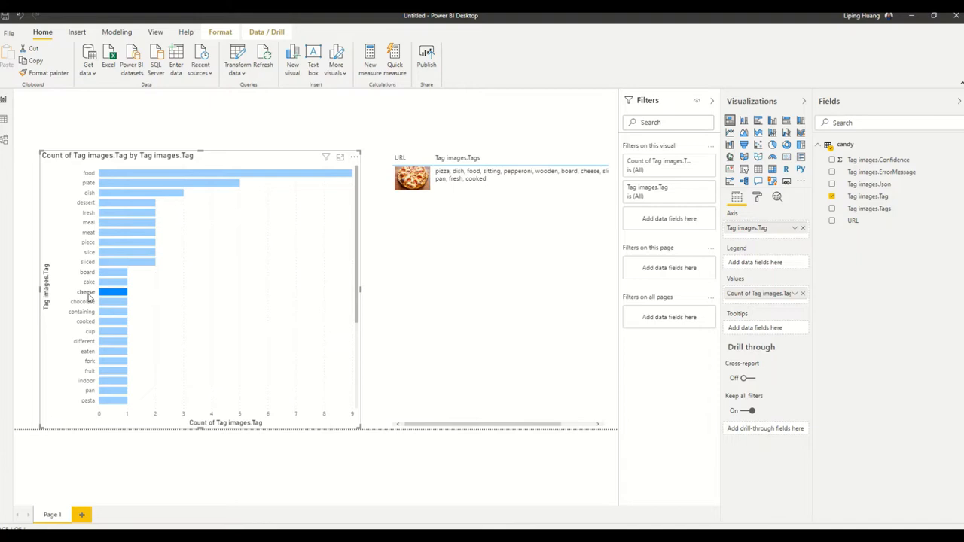